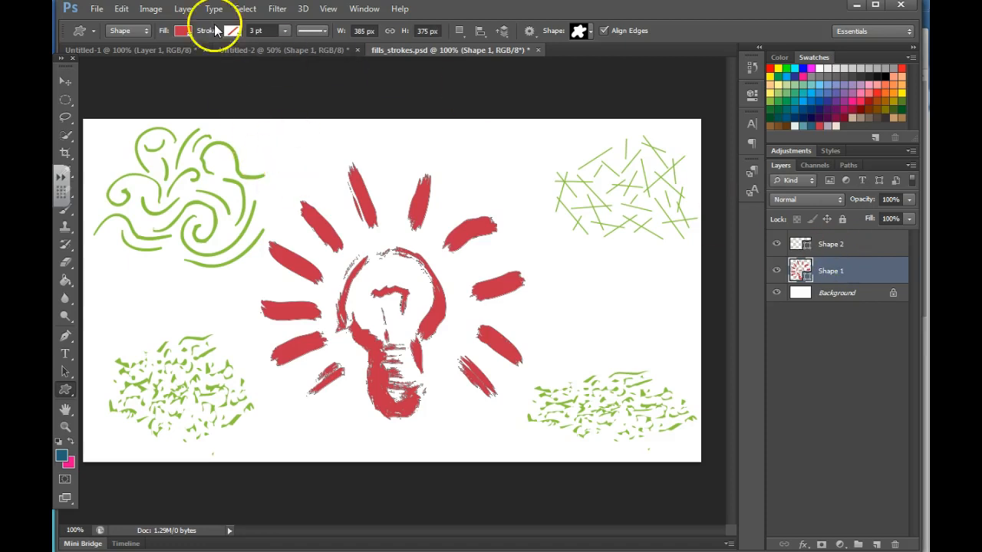
Step: Set the lightbulb shape's fill to a dark blue swatch
{"action": "left_click", "coordinate": [230, 31]}
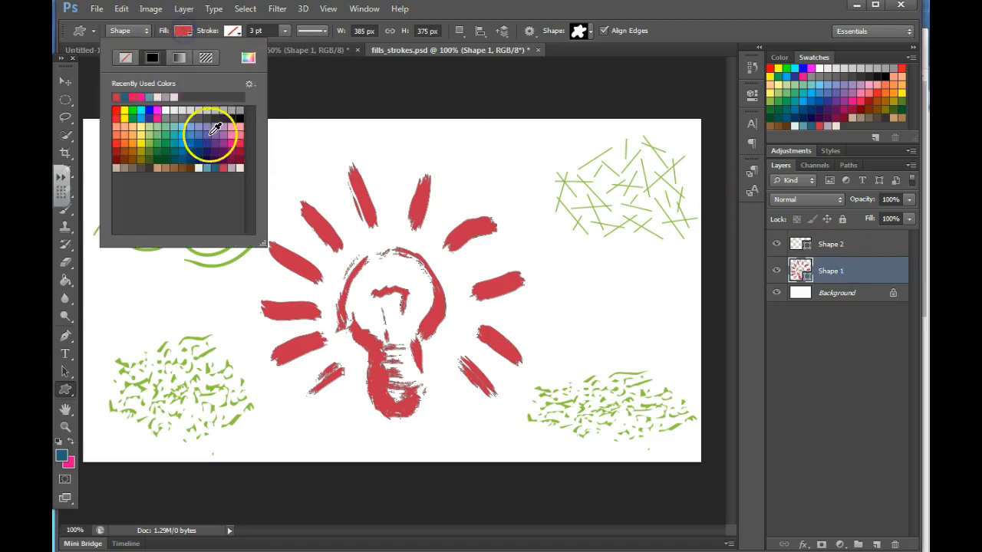
{"action": "mouse_move", "coordinate": [230, 168]}
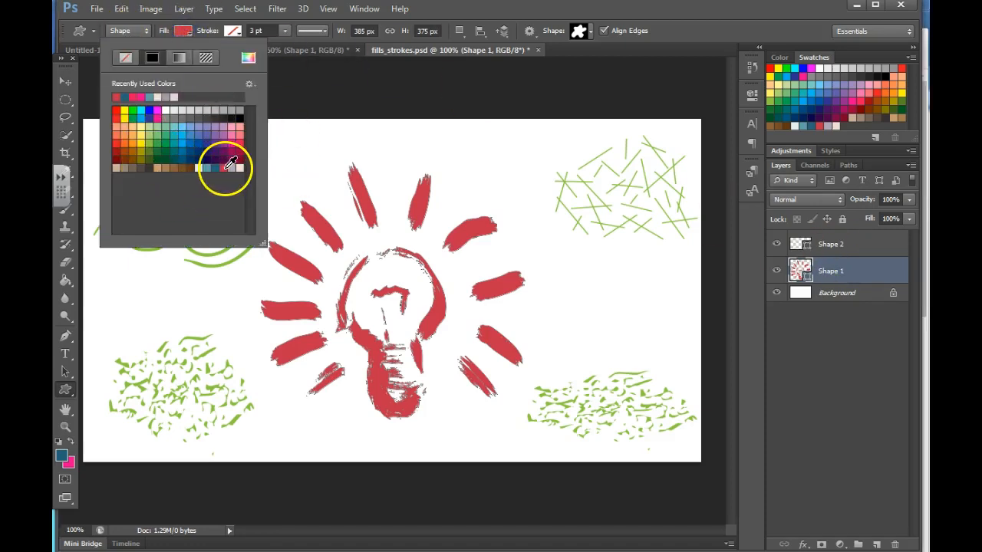
{"action": "left_click", "coordinate": [222, 166]}
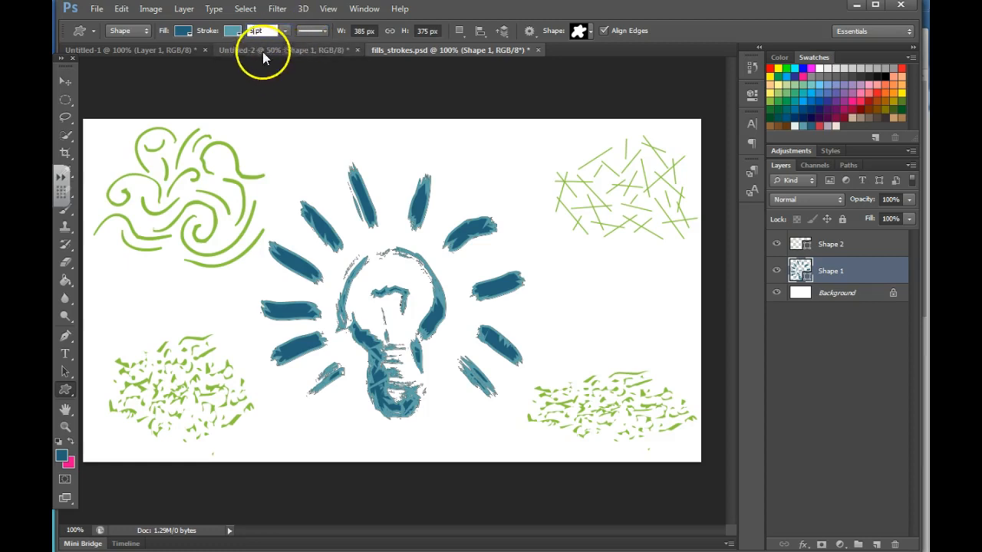
Step: Give the lightbulb a light blue stroke about 29 pt wide
{"action": "left_click", "coordinate": [285, 31]}
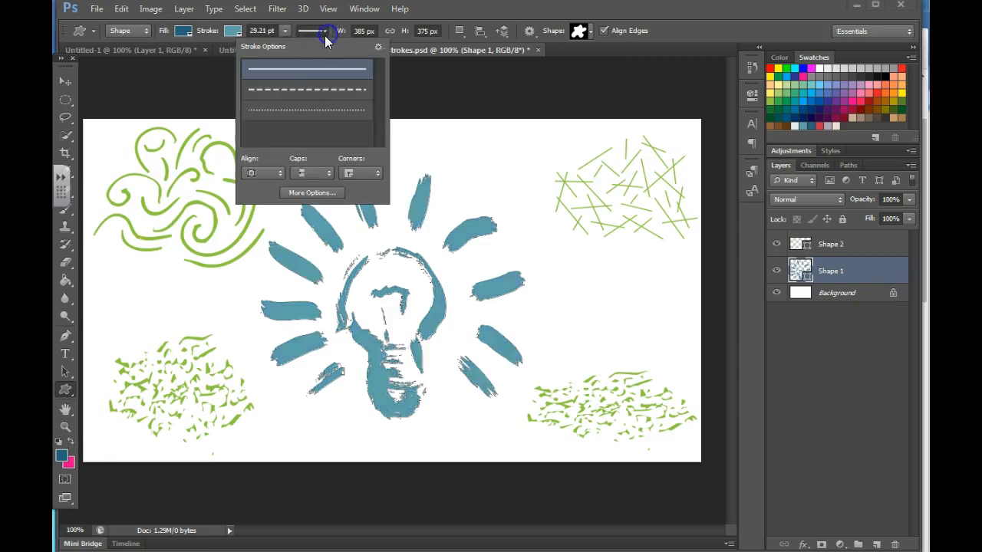
Step: Reduce the stroke width to 0.99 pt and switch it to a dotted style
{"action": "left_click", "coordinate": [306, 109]}
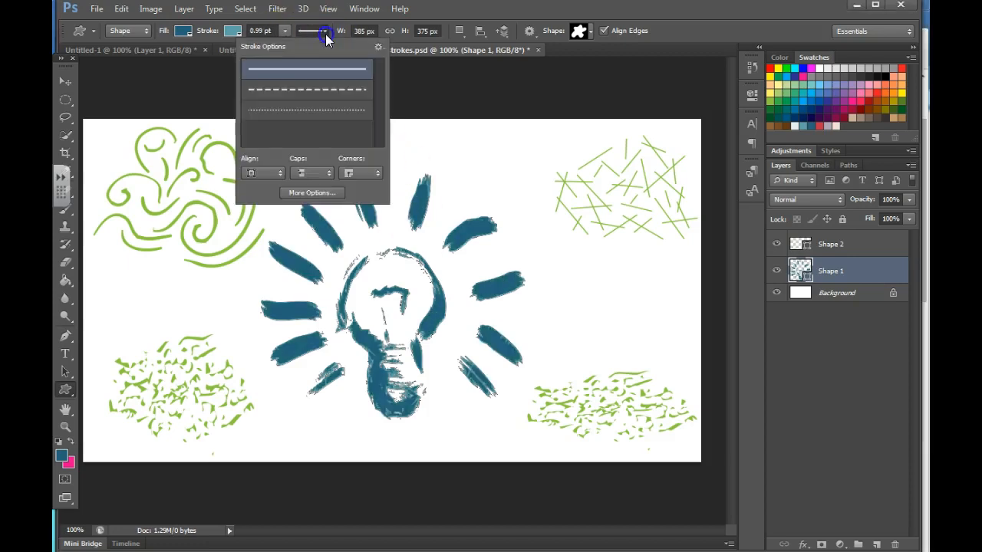
{"action": "left_click", "coordinate": [306, 110]}
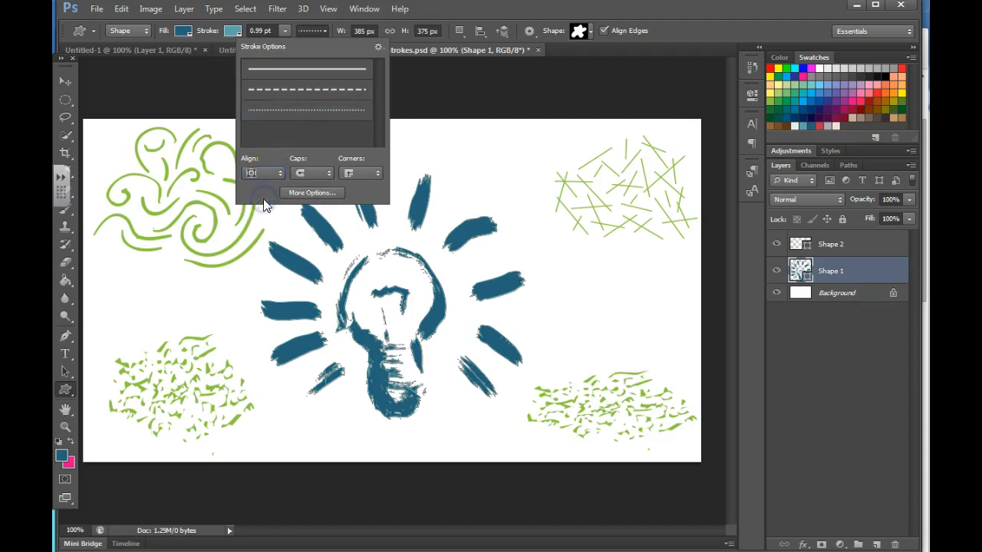
{"action": "mouse_move", "coordinate": [296, 215]}
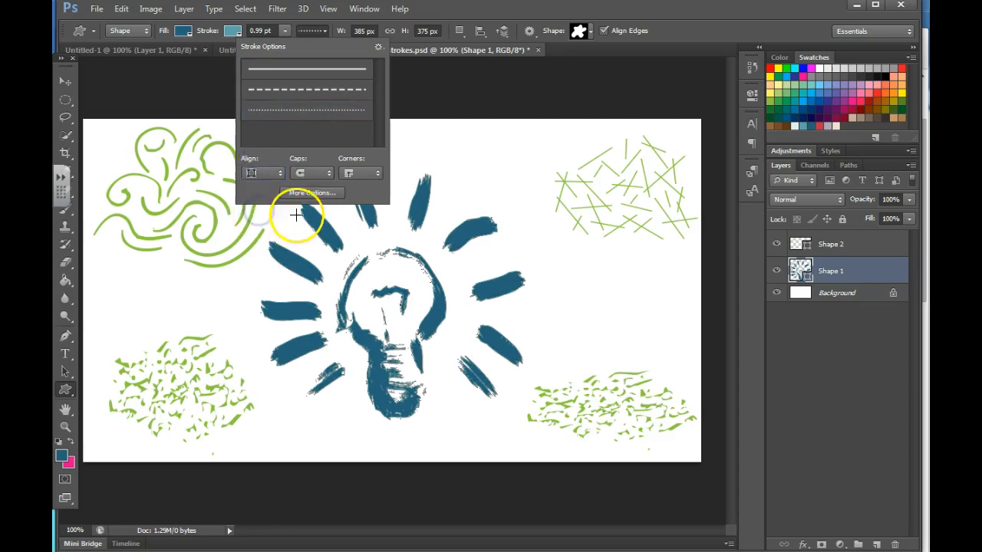